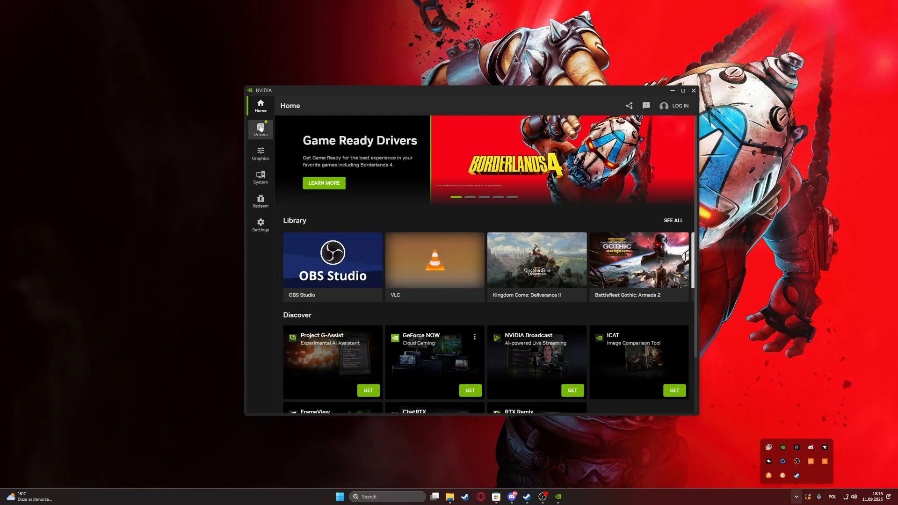
Show the Drivers page listing GeForce Game Ready Driver 581.29 as an available update
left_click(260, 129)
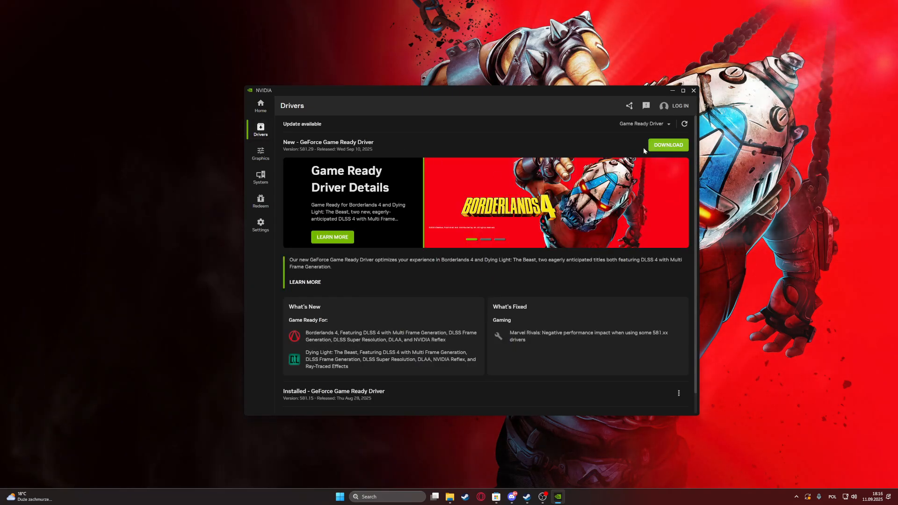
mouse_move(647, 145)
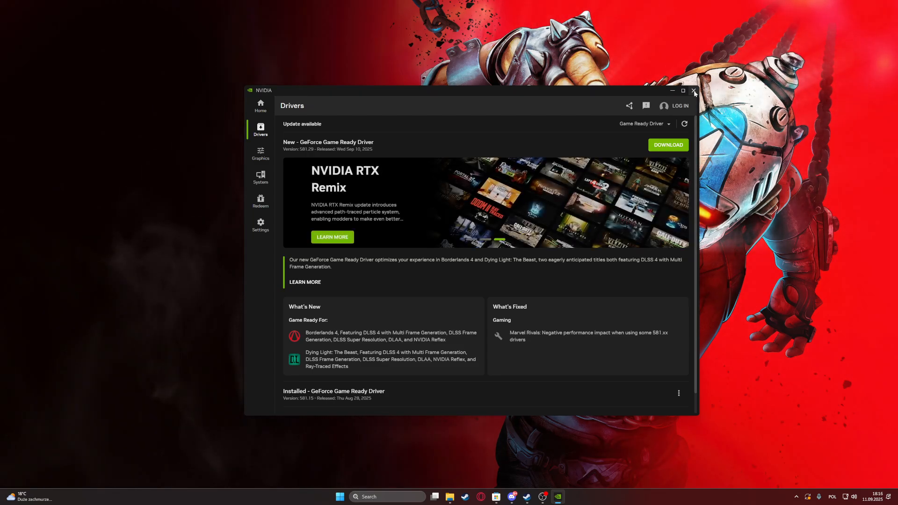
Leave the NVIDIA App and reach Settings' Time & language › Date & time page
left_click(692, 91)
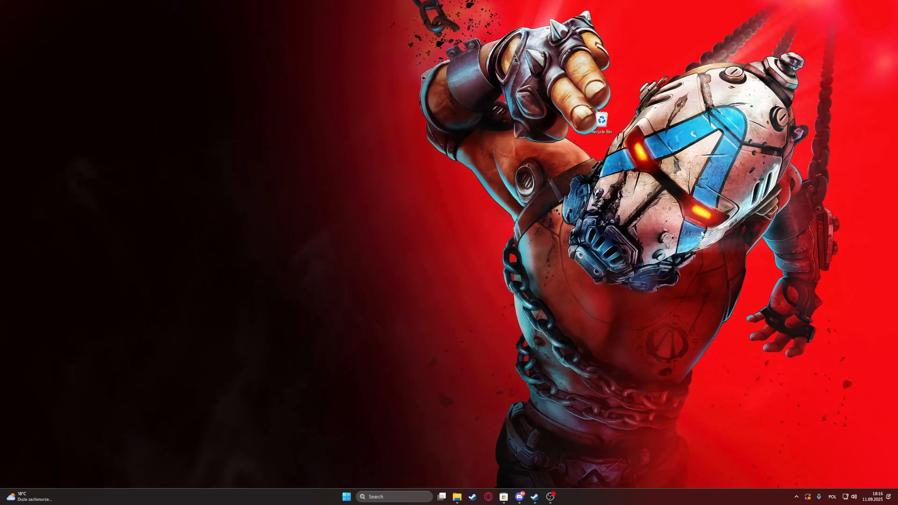
left_click(346, 496)
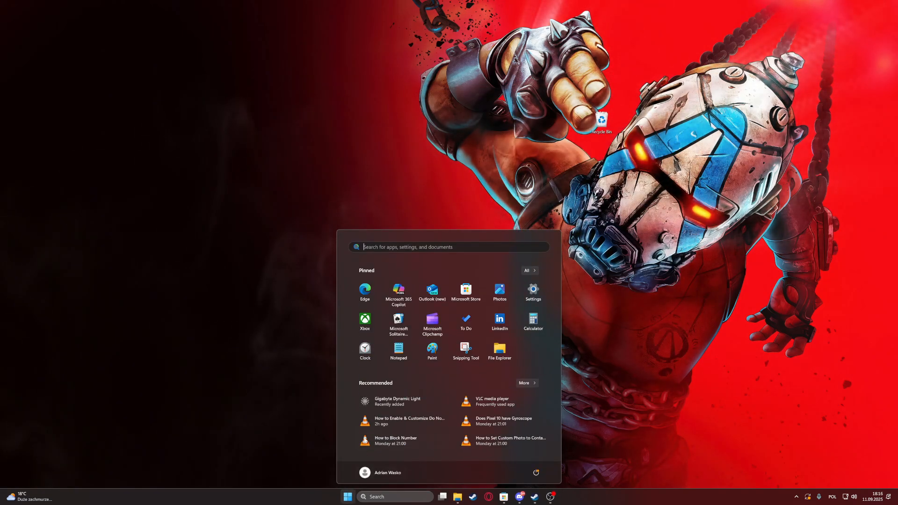
left_click(532, 290)
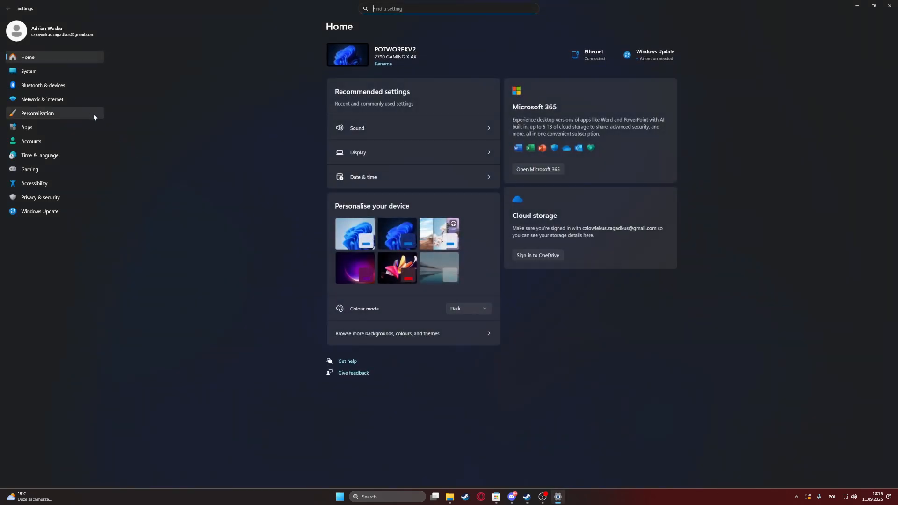
left_click(39, 155)
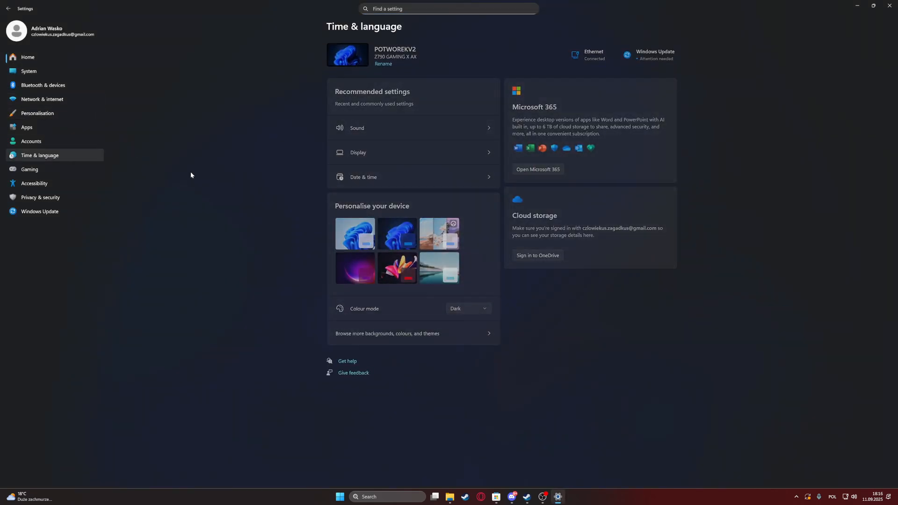
left_click(363, 177)
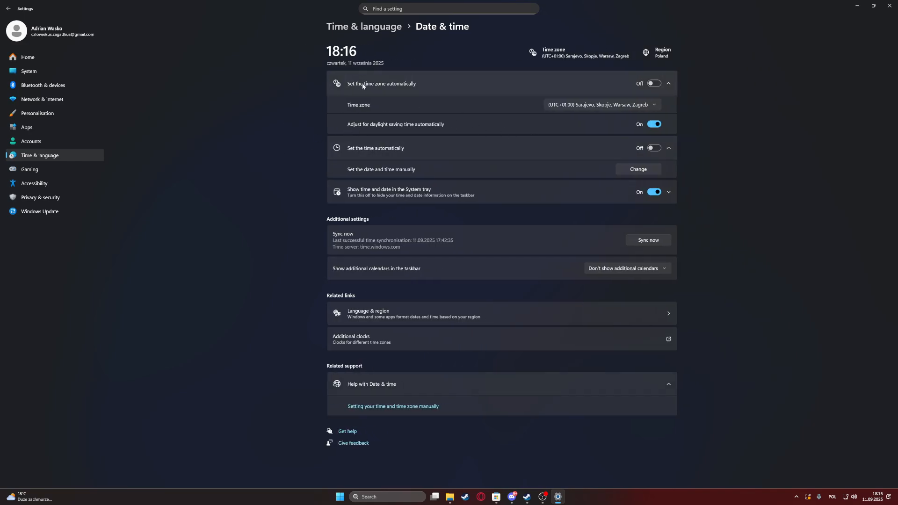
Switch on both 'Set the time zone automatically' and 'Set the time automatically'
left_click(657, 84)
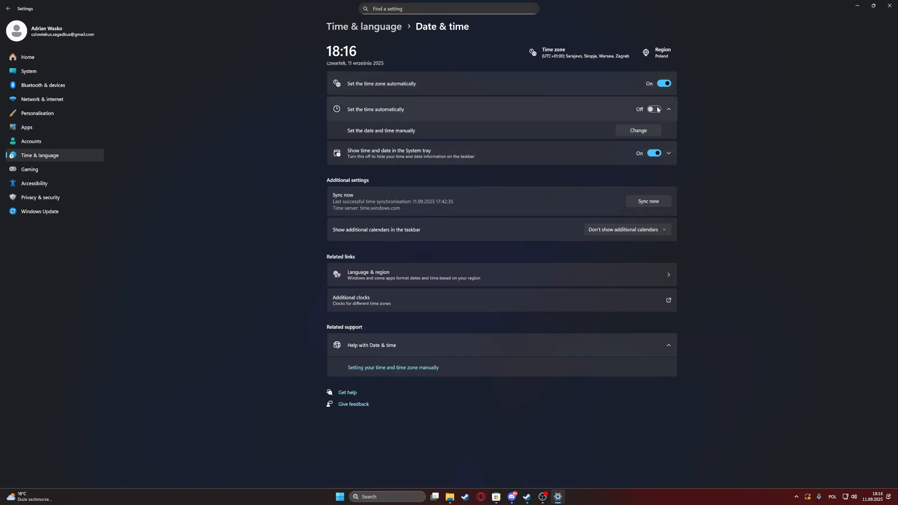
left_click(661, 108)
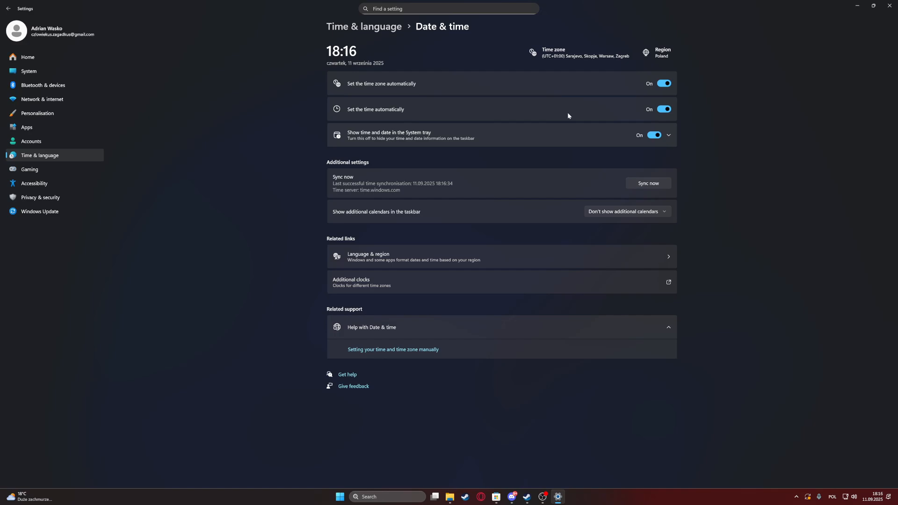
mouse_move(646, 108)
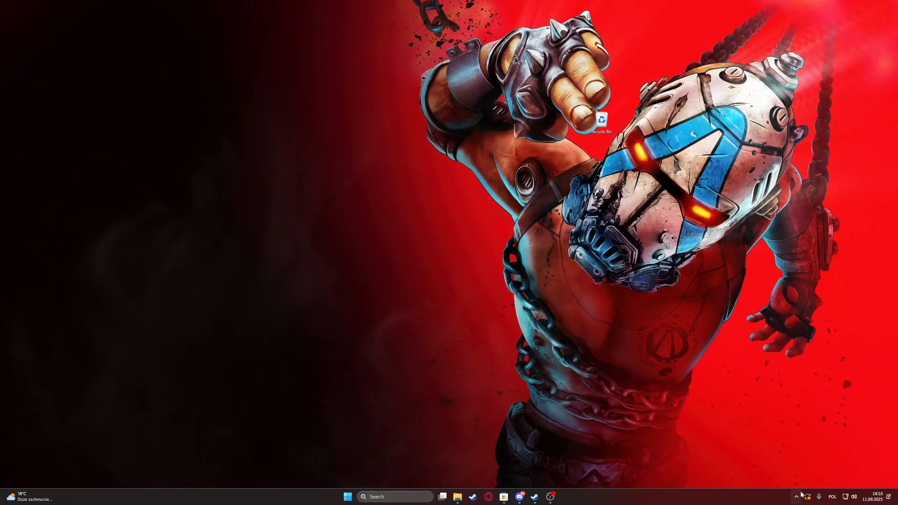
Launch Steam from the hidden tray icons onto the Borderlands 4 store page
left_click(795, 496)
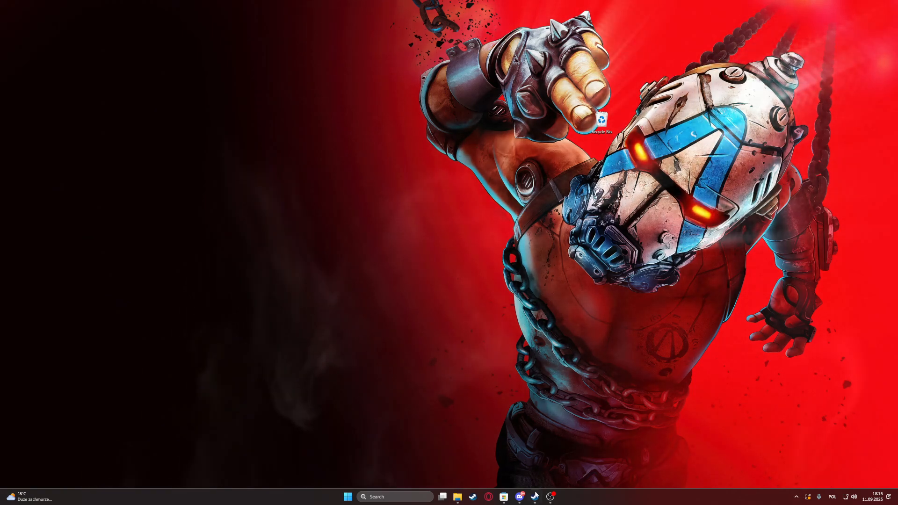
left_click(534, 497)
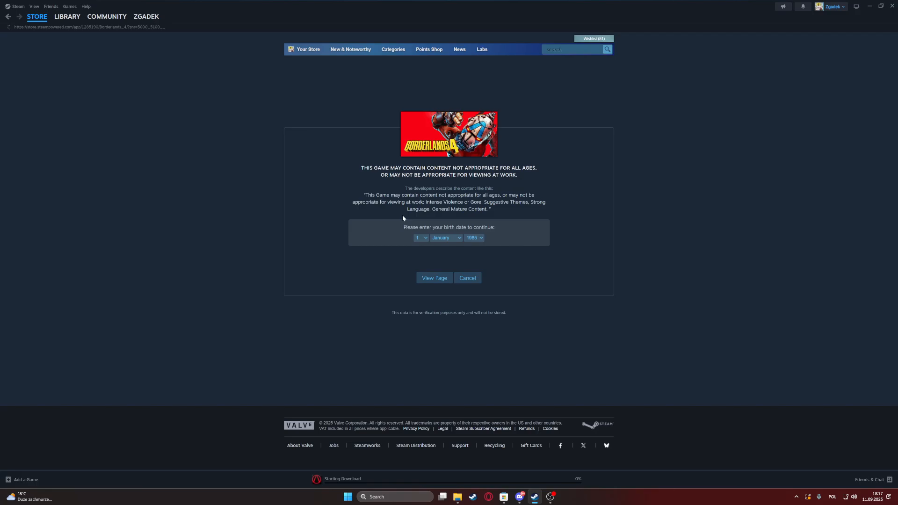
Pass the age check and scroll to Borderlands 4's system requirements, then bring up Start
left_click(433, 277)
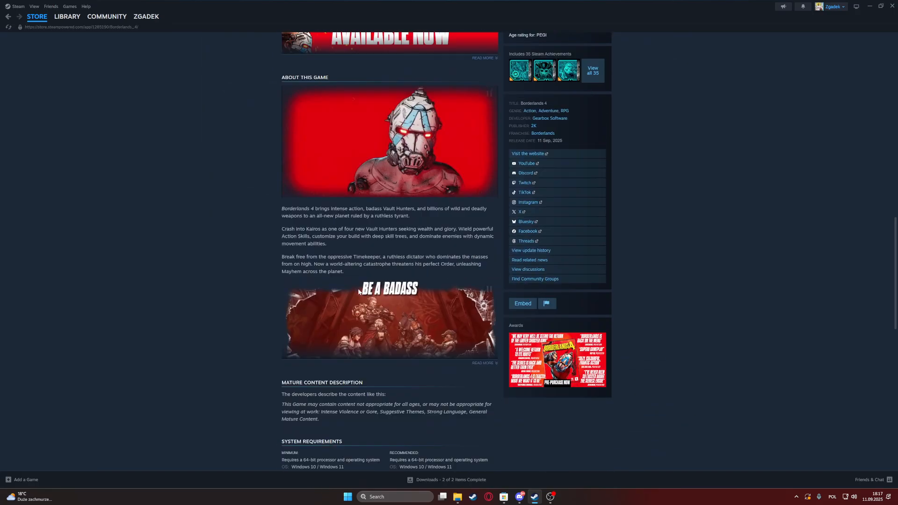
scroll("down", 3)
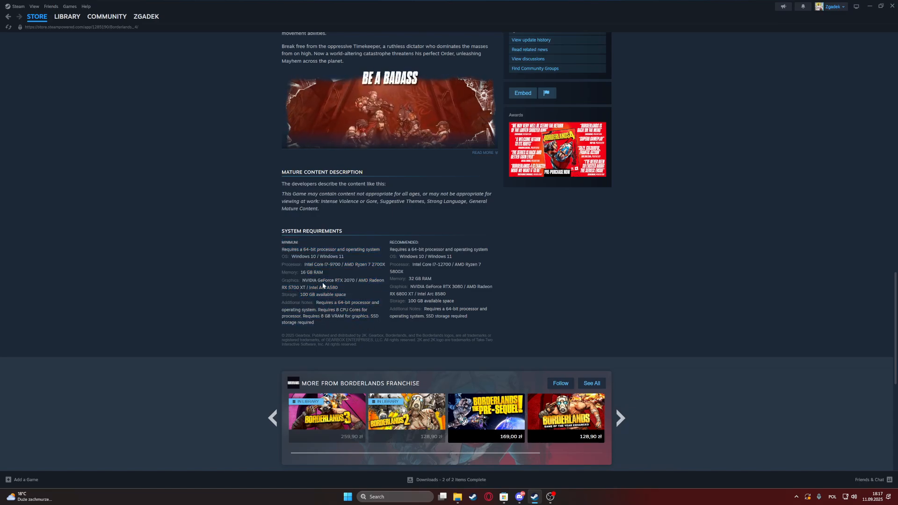
mouse_move(572, 271)
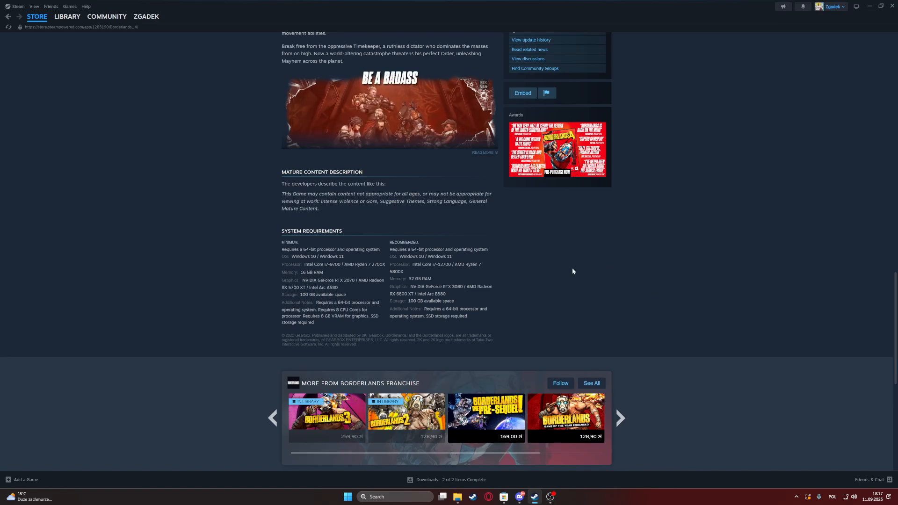
left_click(346, 497)
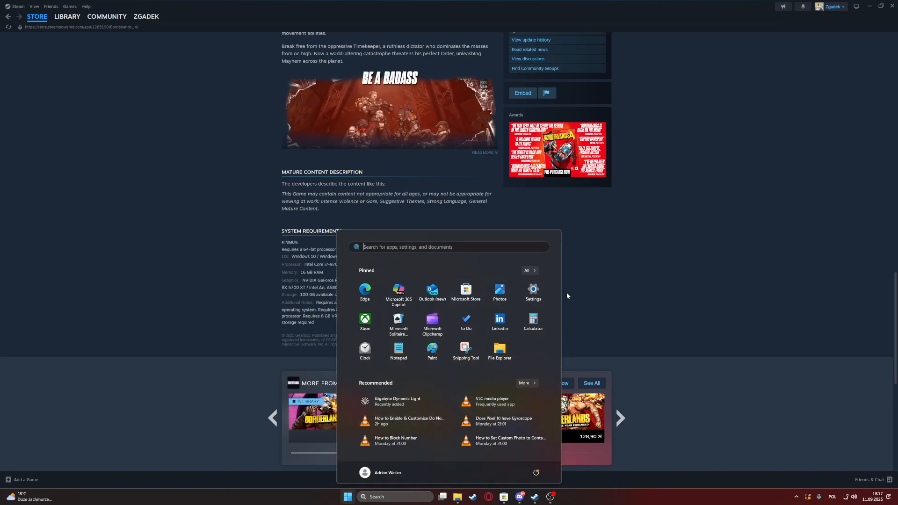
Visit Windows Update in Settings, then return to the top of the Borderlands 4 page
left_click(532, 289)
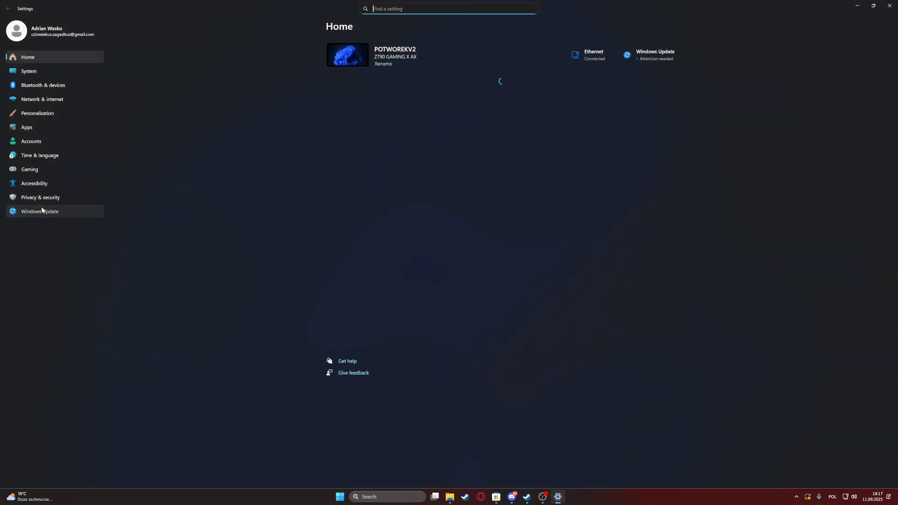
left_click(40, 211)
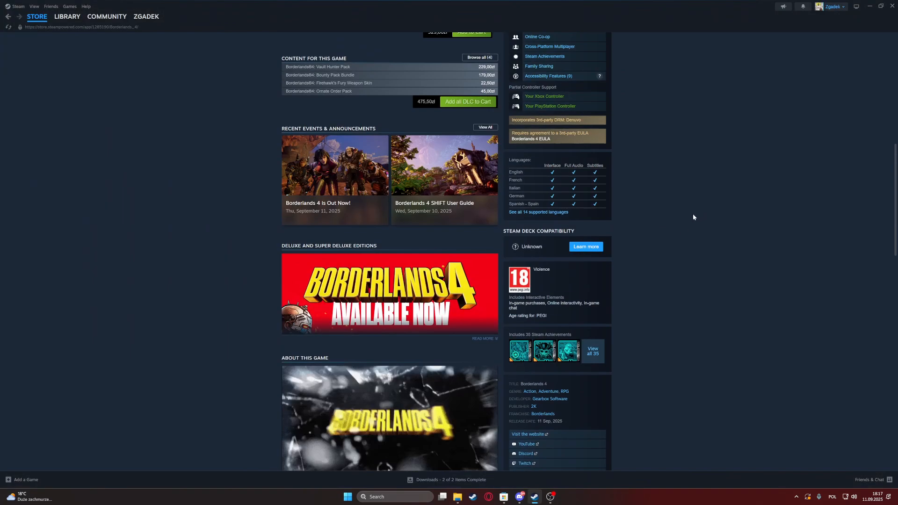
scroll("up", 3)
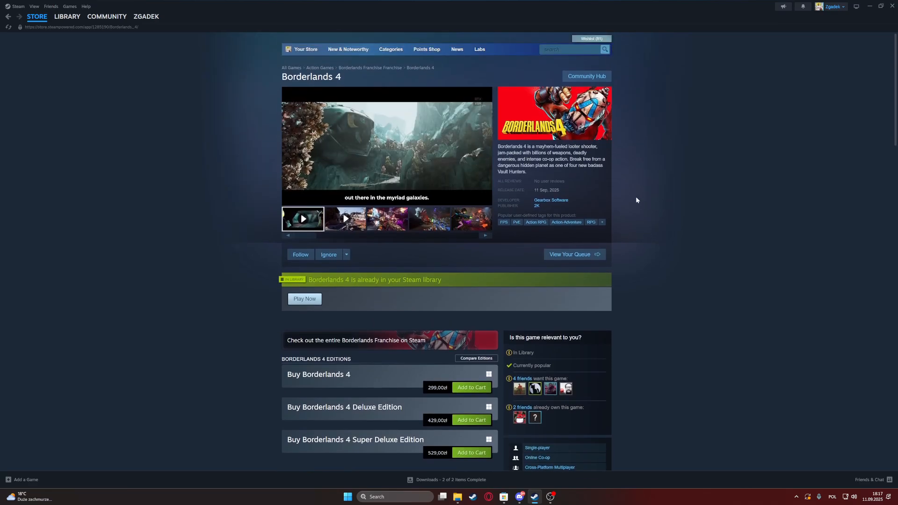